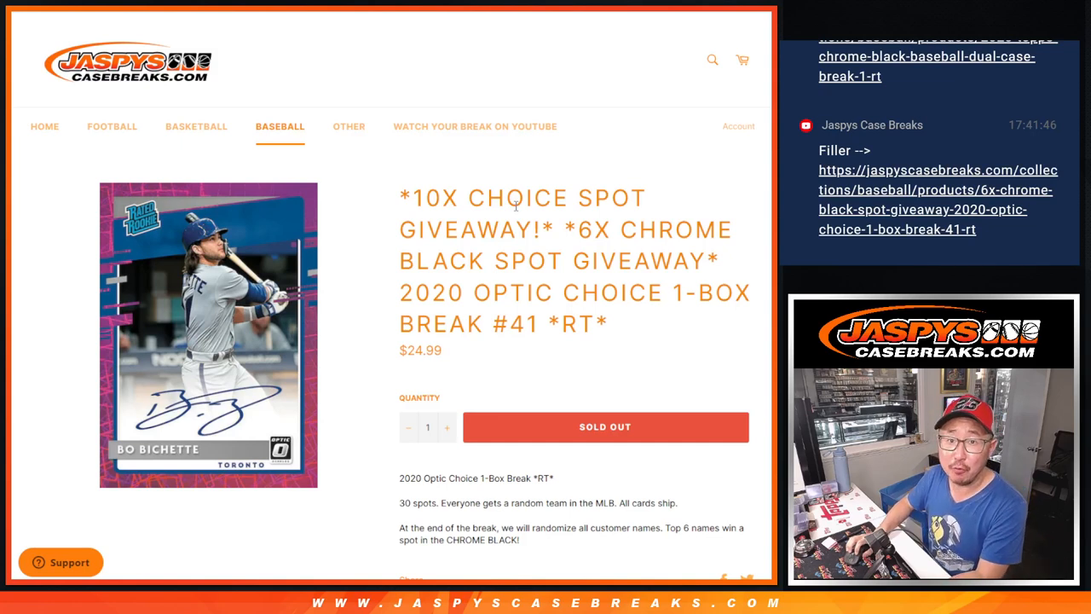
pyautogui.moveTo(401, 293)
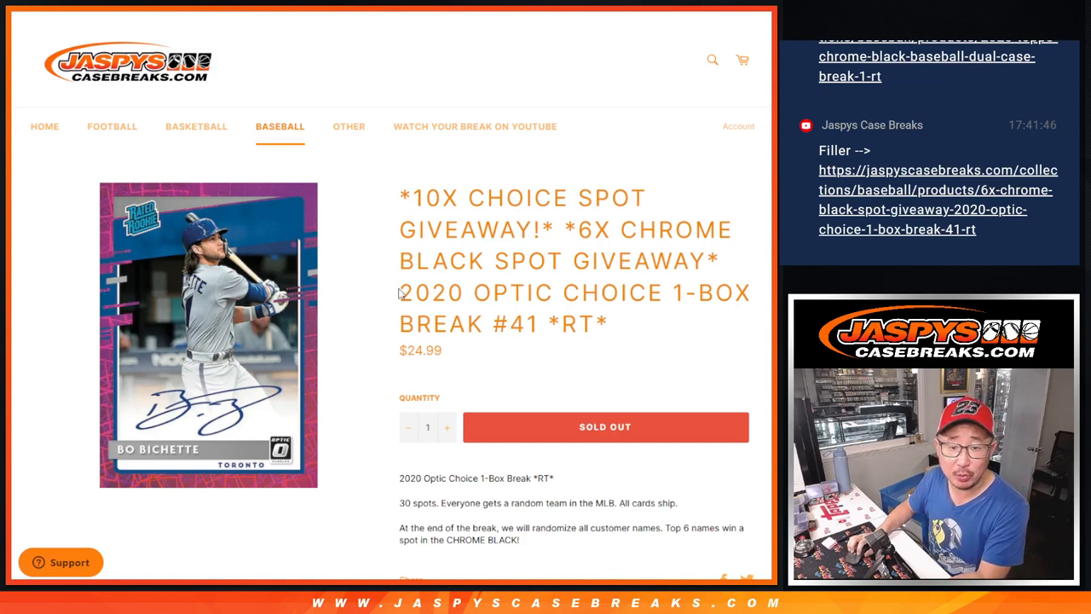
pyautogui.moveTo(669, 332)
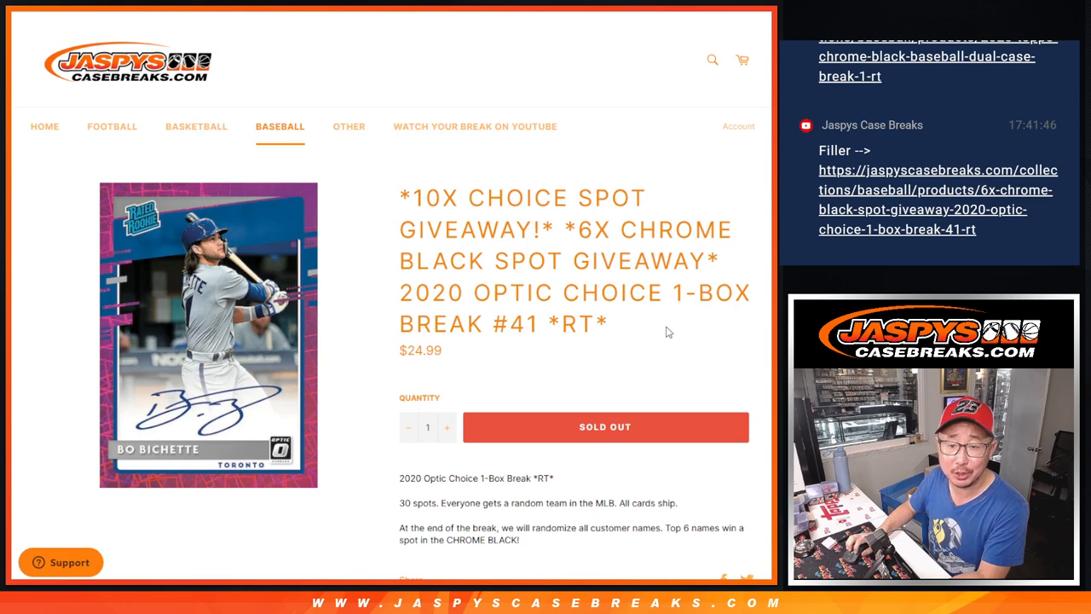
# - Open Sheet2 and copy the 20 customer names in A1:A20
pyautogui.doubleClick(509, 323)
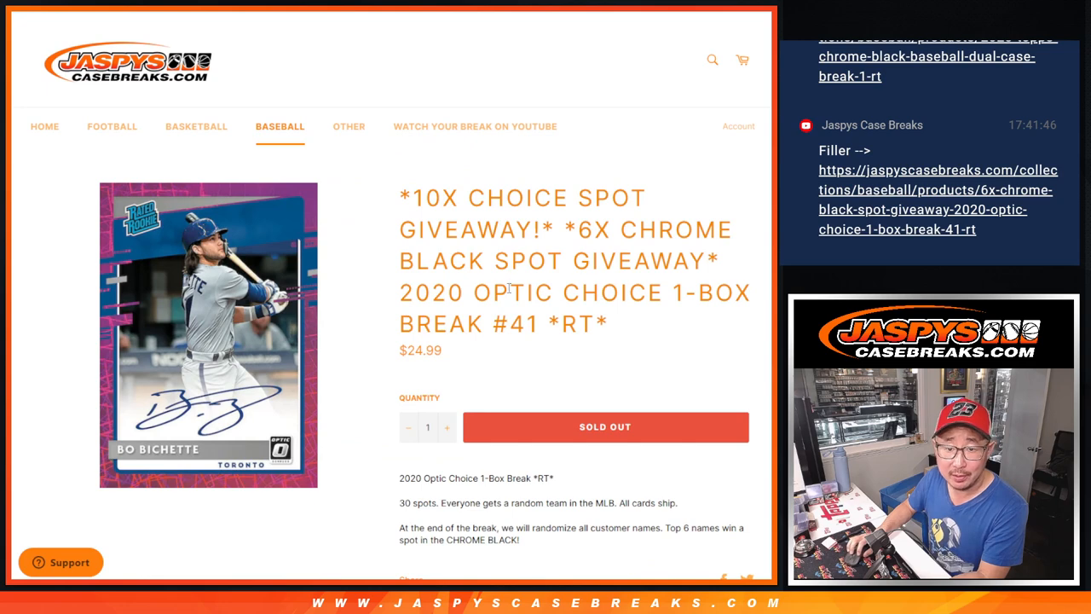
pyautogui.doubleClick(593, 229)
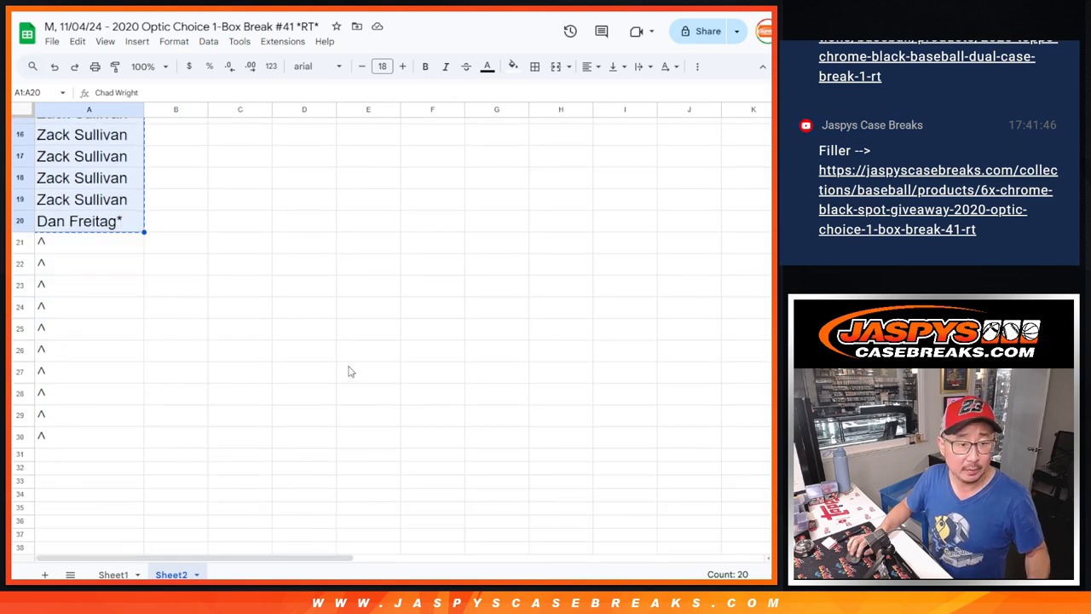
pyautogui.moveTo(419, 309)
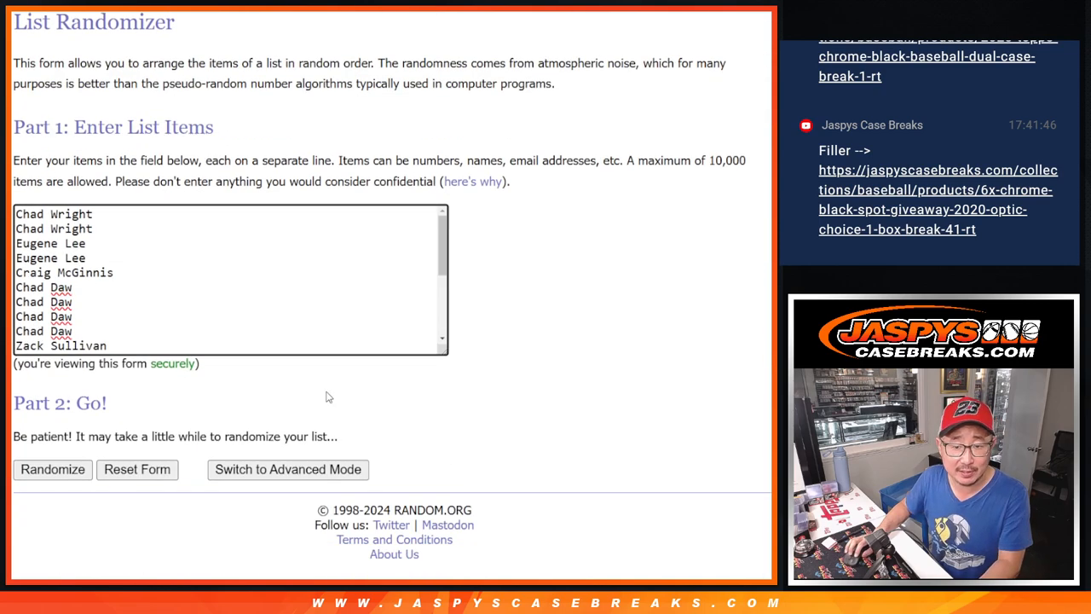
# - Randomize the pasted 20-name customer list, then reshuffle it repeatedly
pyautogui.click(52, 469)
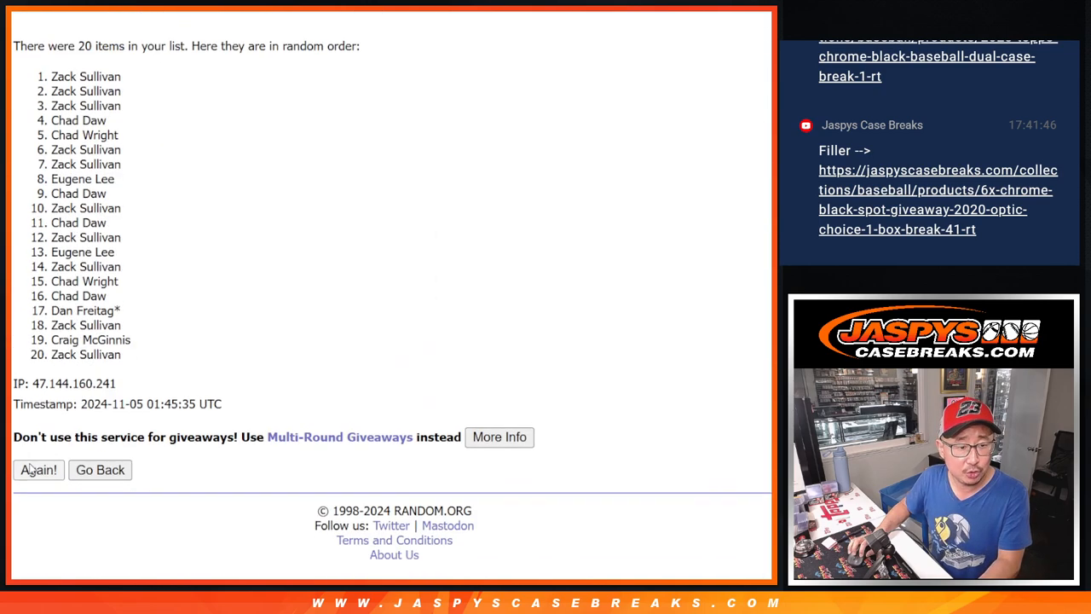
pyautogui.click(38, 469)
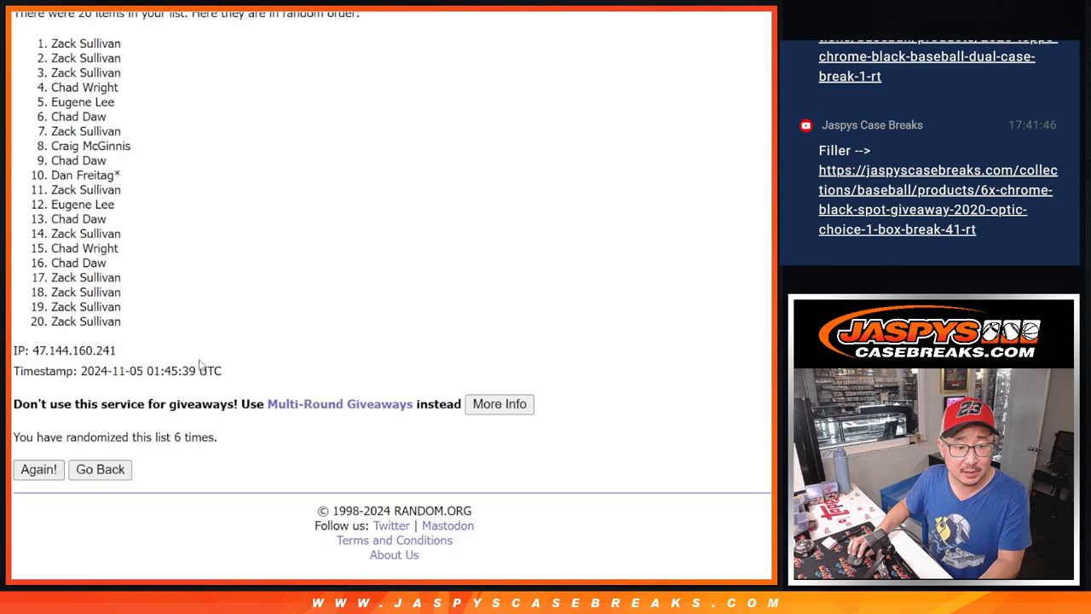
pyautogui.click(37, 469)
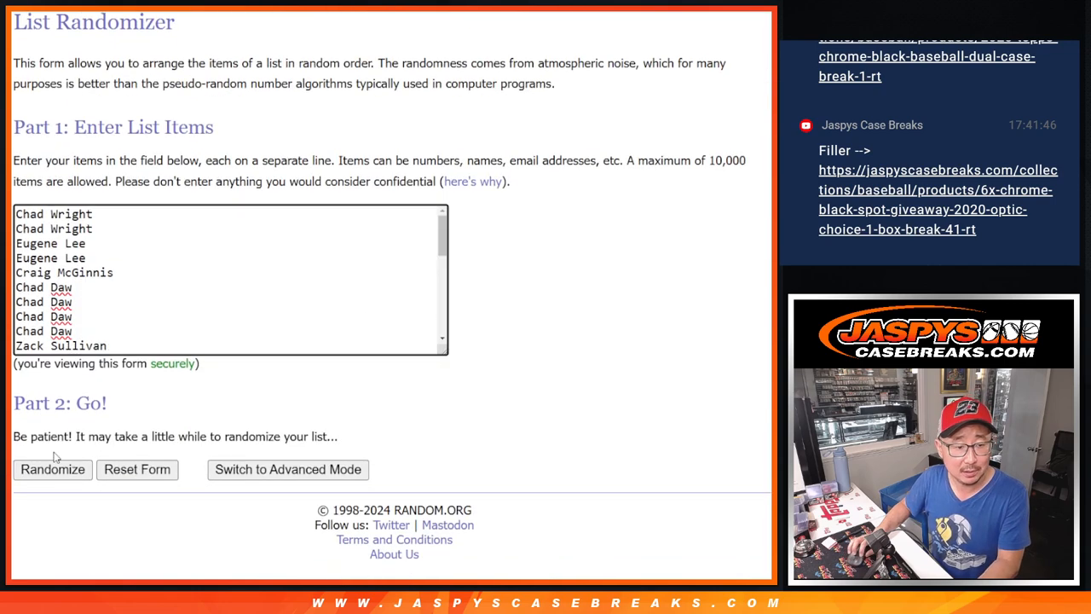
# - Shuffle the 30 customer names, then enter and randomize the MLB team list
pyautogui.click(52, 469)
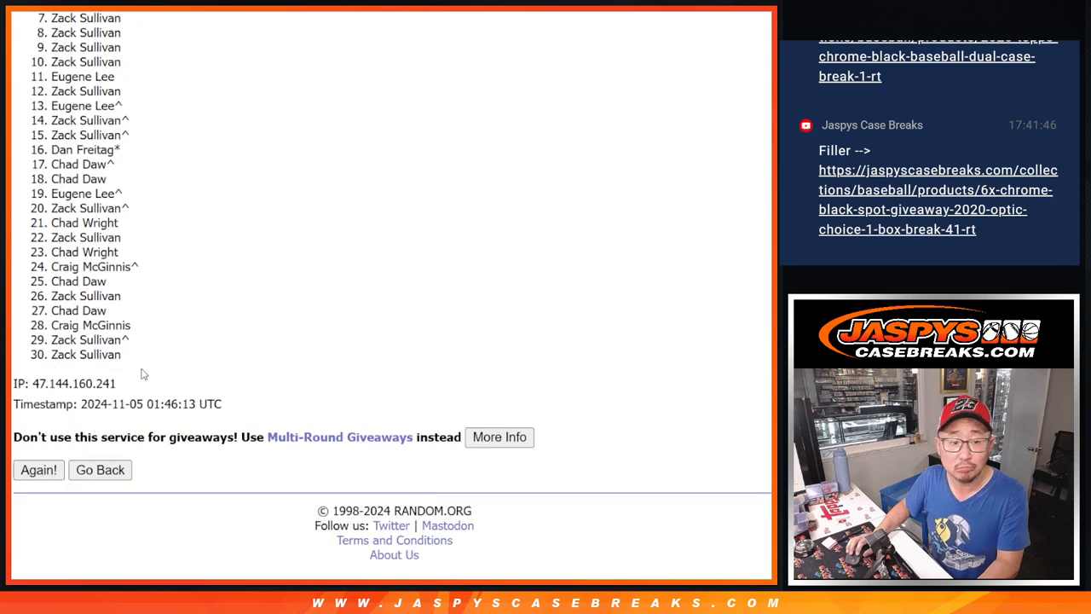
pyautogui.click(38, 470)
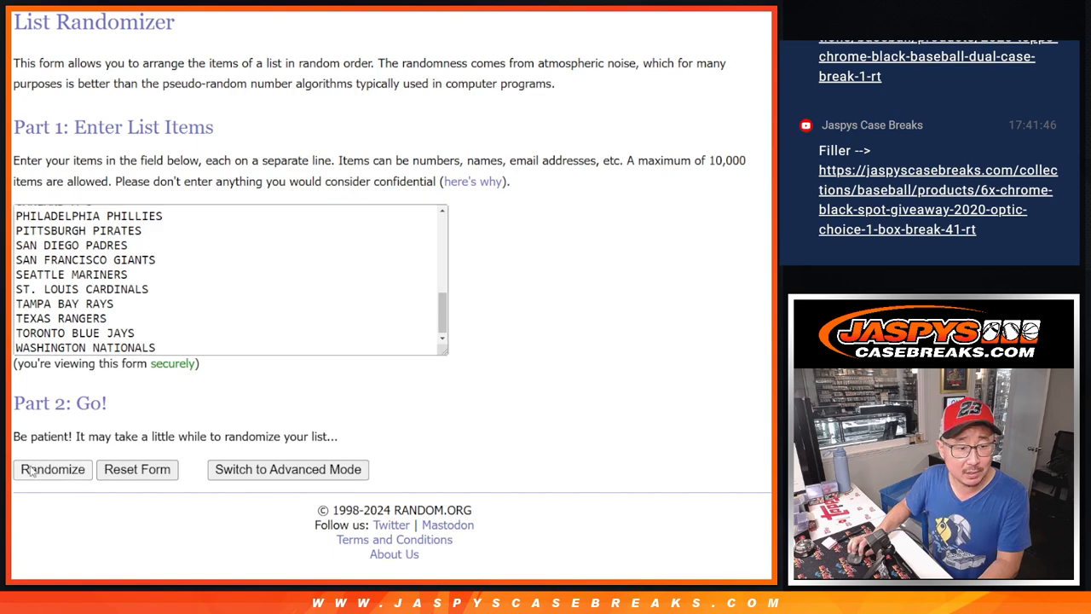
pyautogui.click(52, 469)
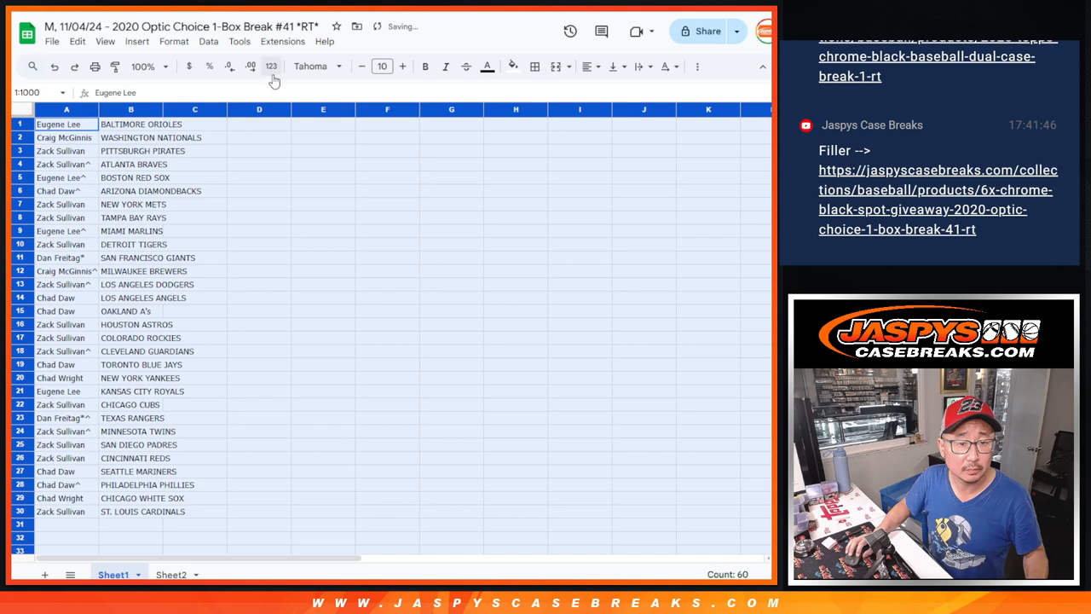
# - Set the whole sheet to Fenix size 12, widen column A, and zoom to 150%
pyautogui.click(381, 65)
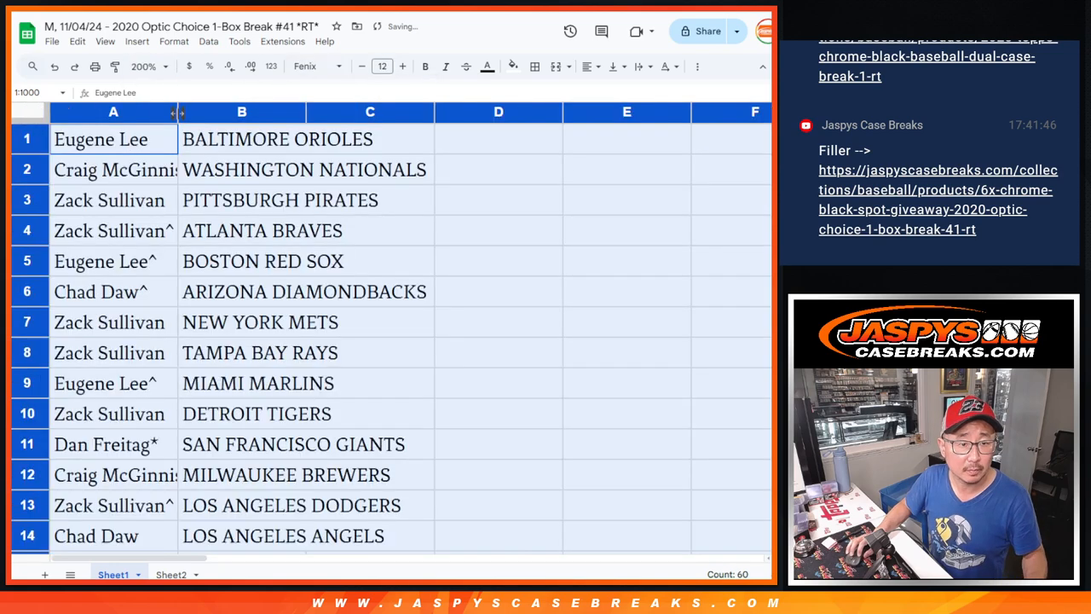
pyautogui.click(144, 65)
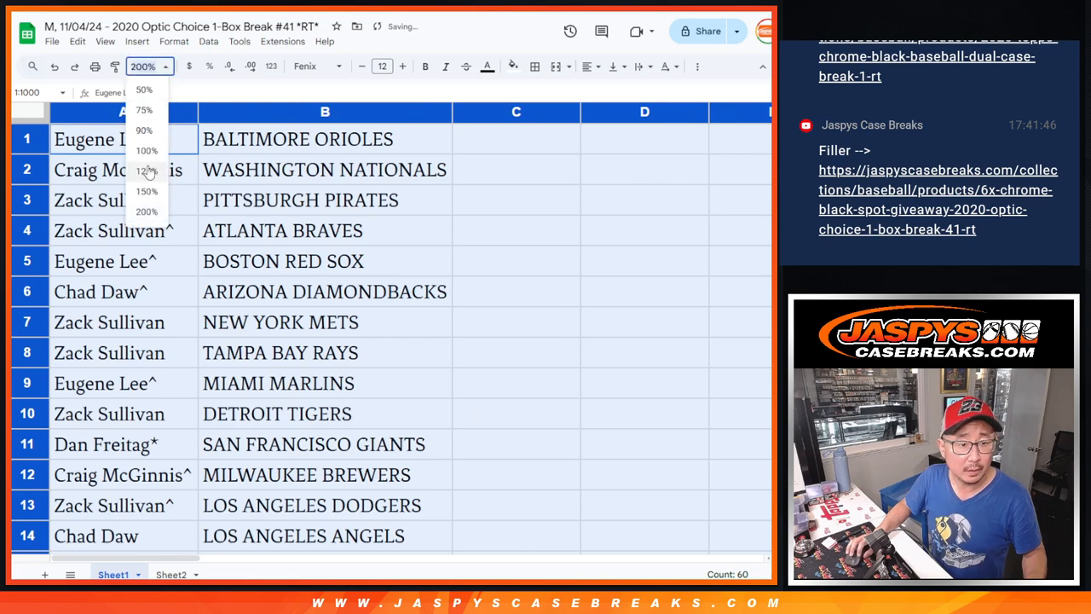
pyautogui.click(147, 191)
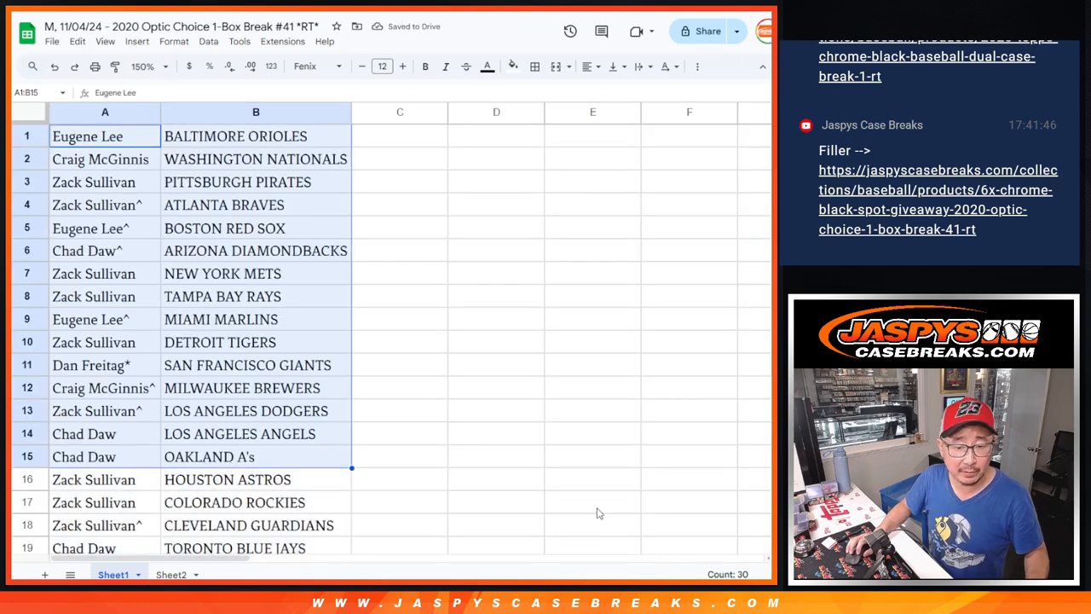
pyautogui.scroll(-3)
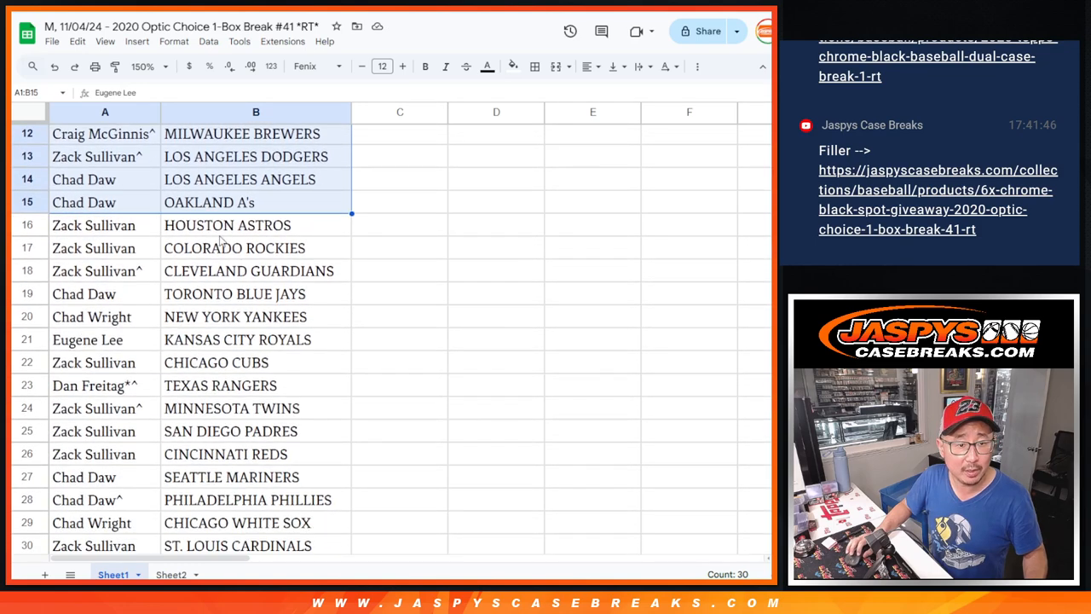
pyautogui.scroll(-3)
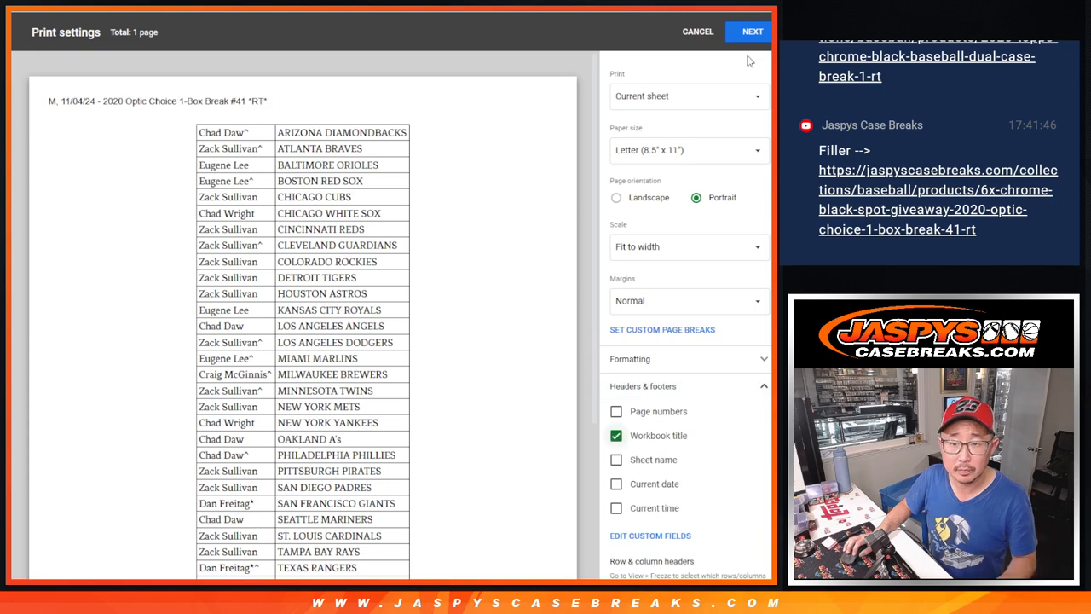
# - Continue printing the team-sorted list with the Workbook title header
pyautogui.click(697, 32)
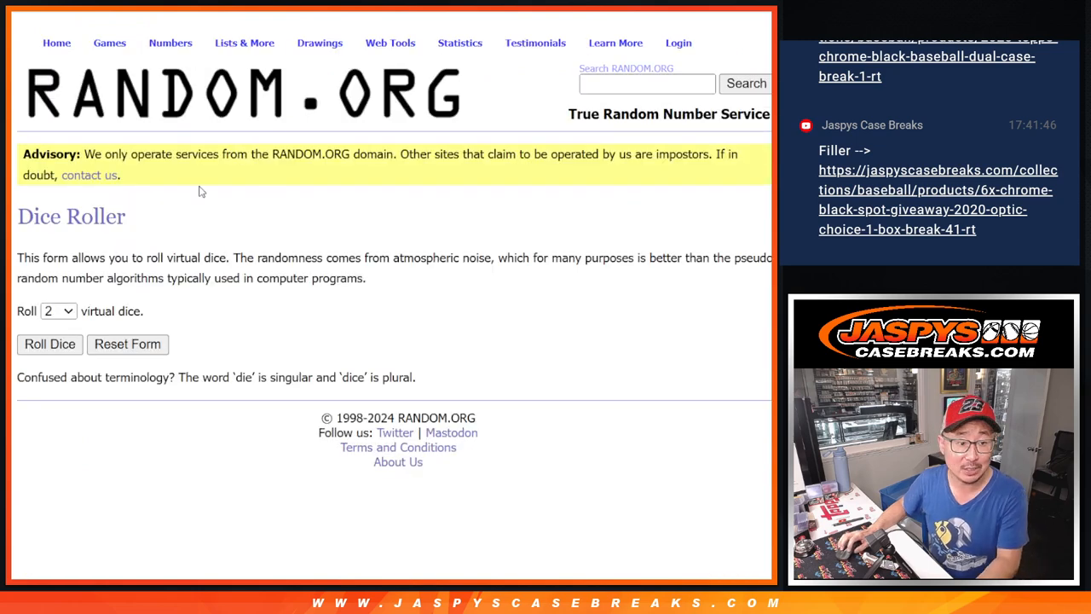
# - Shuffle the 30 names in the List Randomizer repeatedly and highlight the top six winners
pyautogui.click(49, 344)
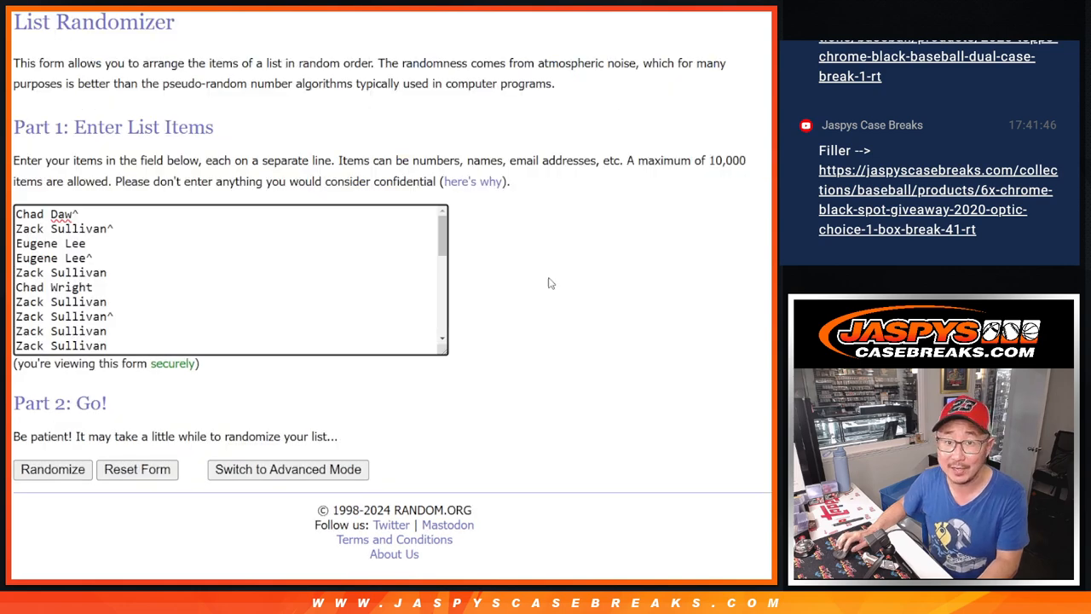
pyautogui.click(52, 469)
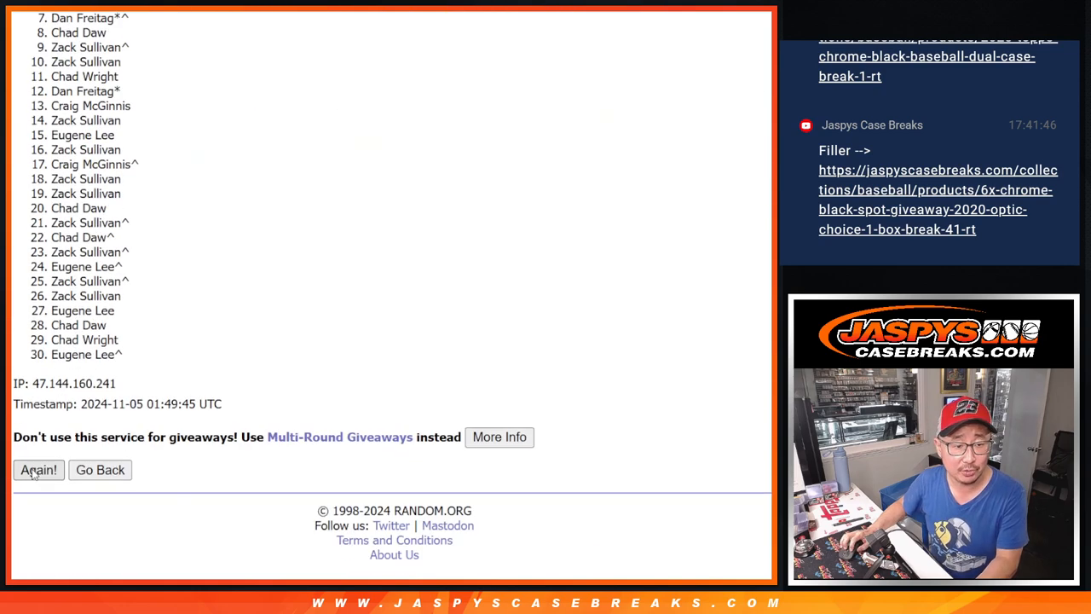
pyautogui.click(39, 470)
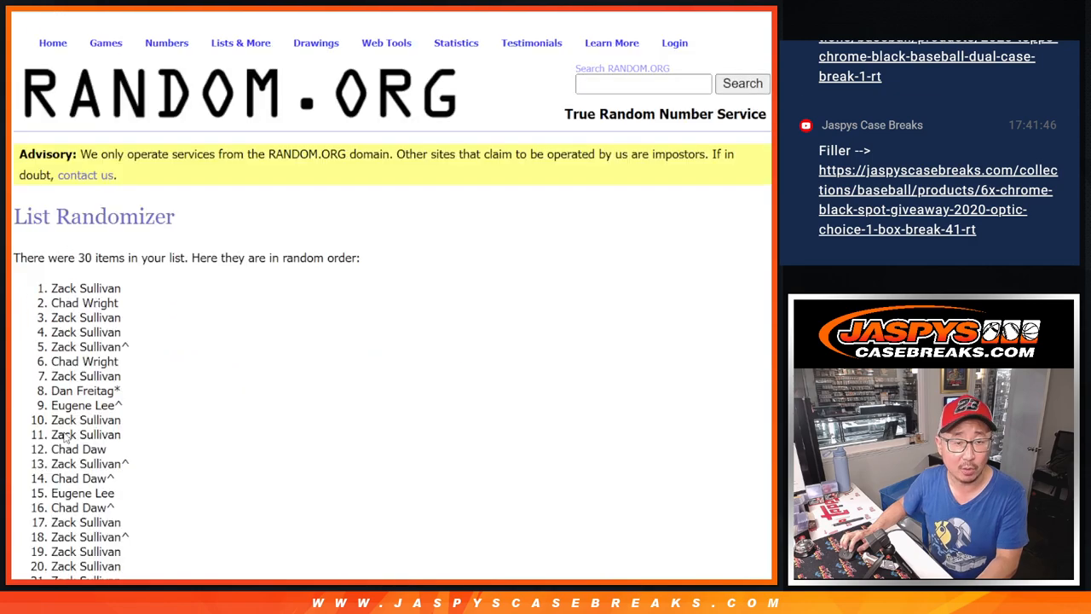
pyautogui.scroll(-3)
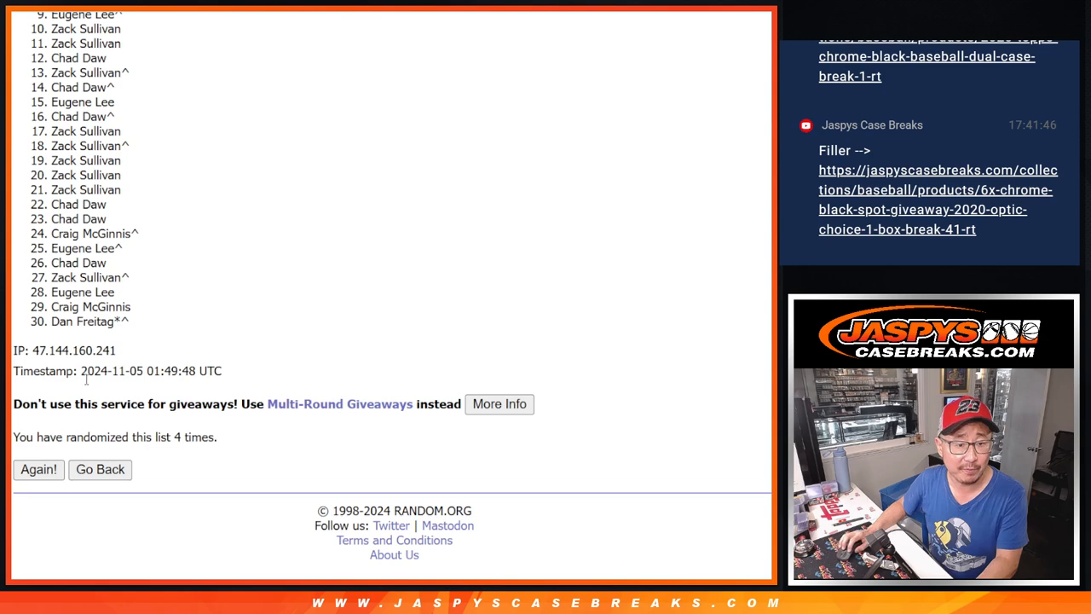
pyautogui.click(39, 469)
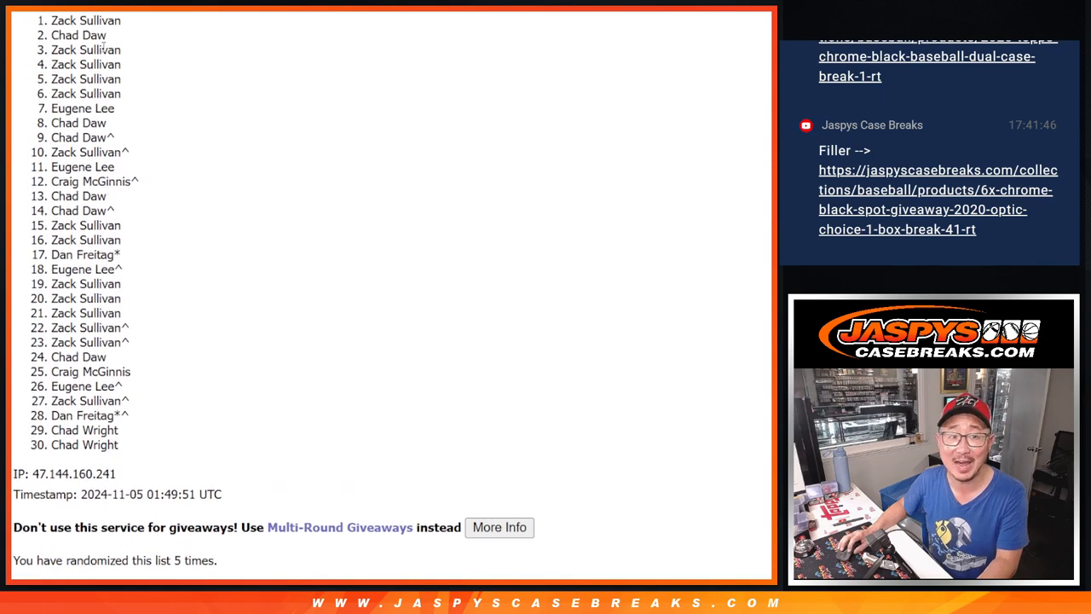
pyautogui.moveTo(85, 20); pyautogui.dragTo(119, 93)
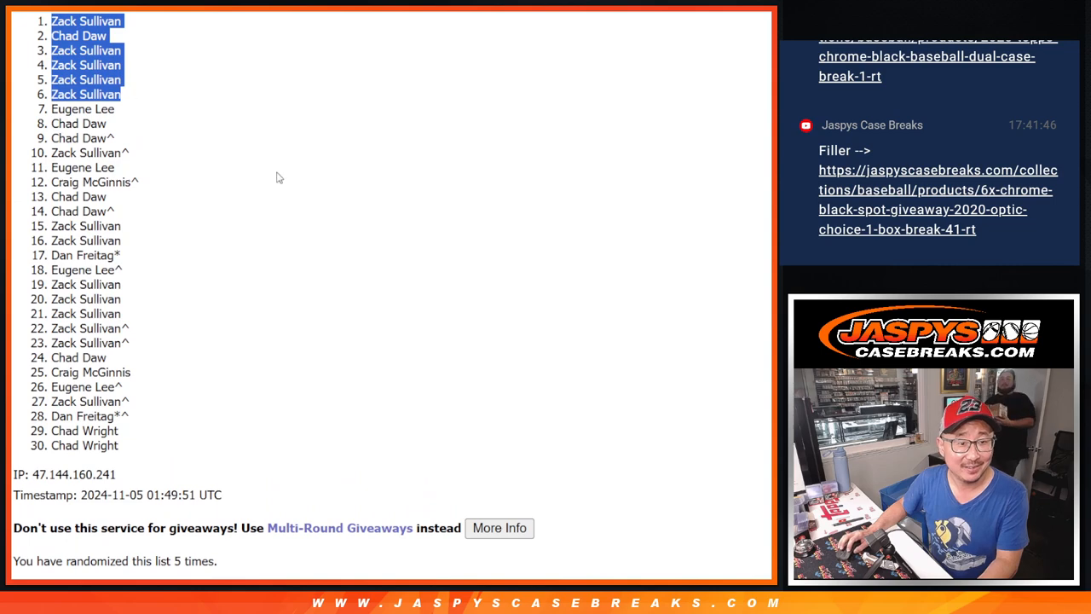
pyautogui.moveTo(456, 62)
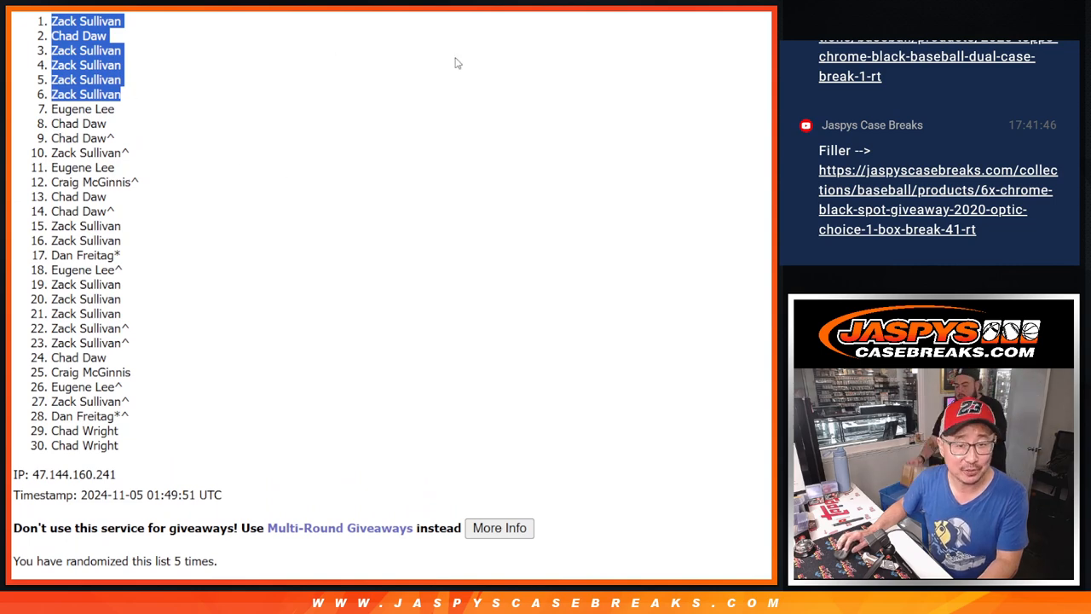